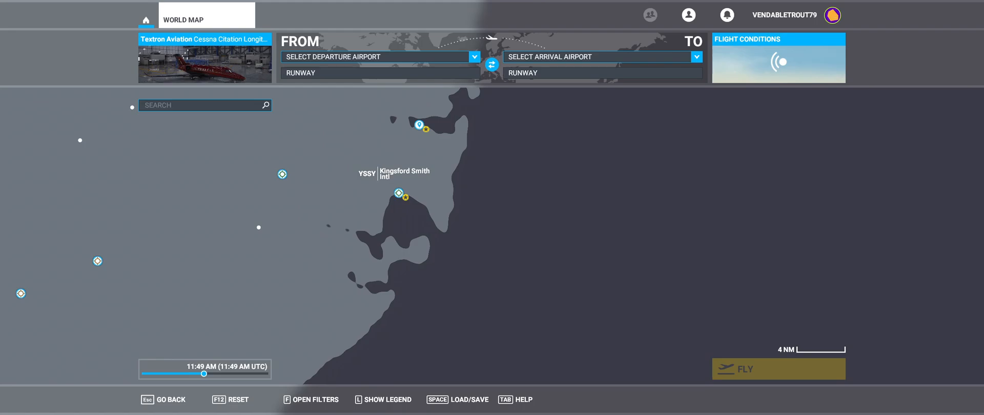
mouse_move(151, 372)
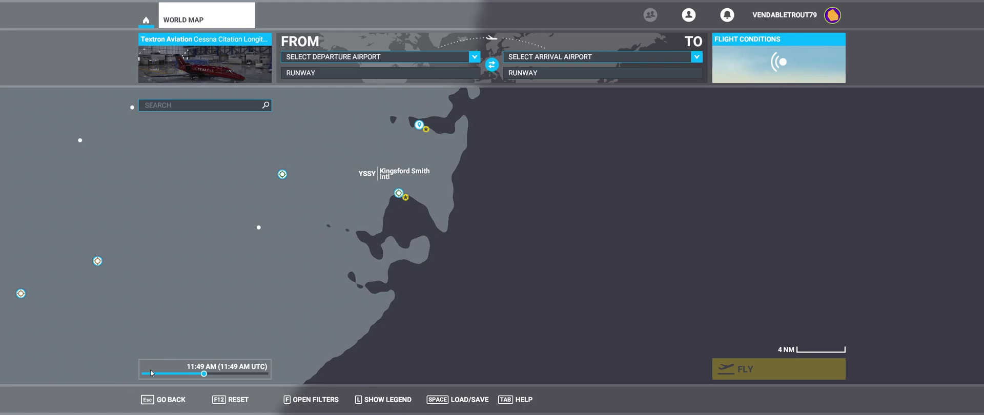
mouse_move(606, 262)
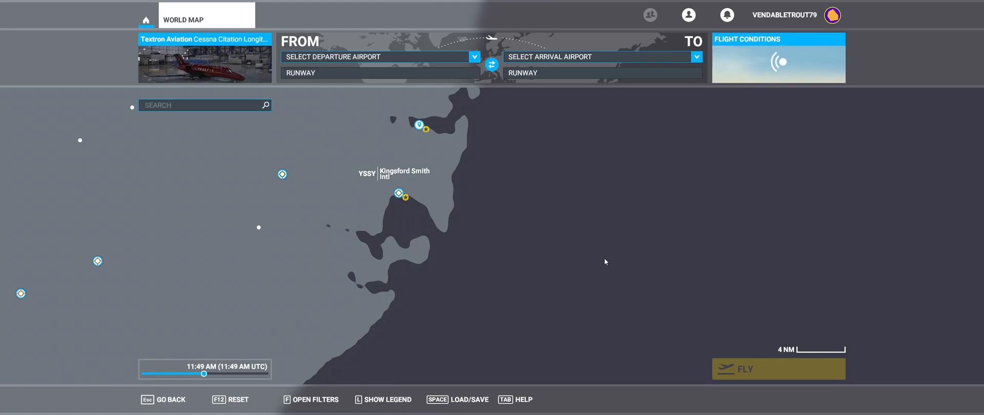
mouse_move(615, 214)
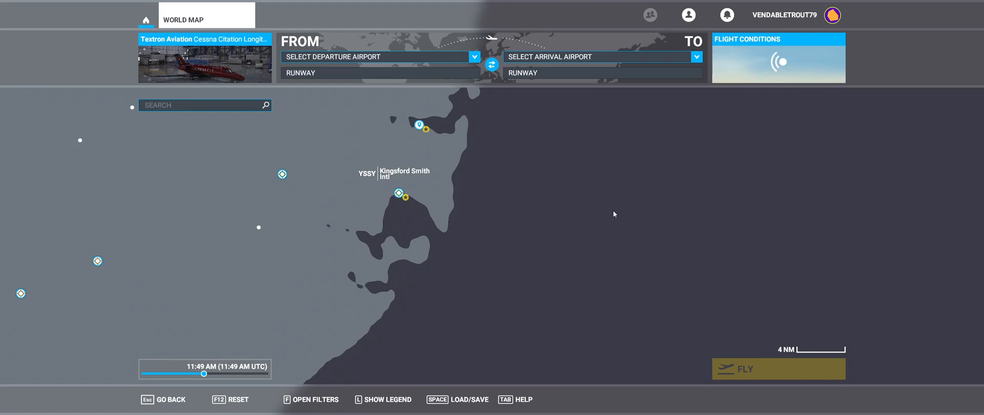
mouse_move(640, 136)
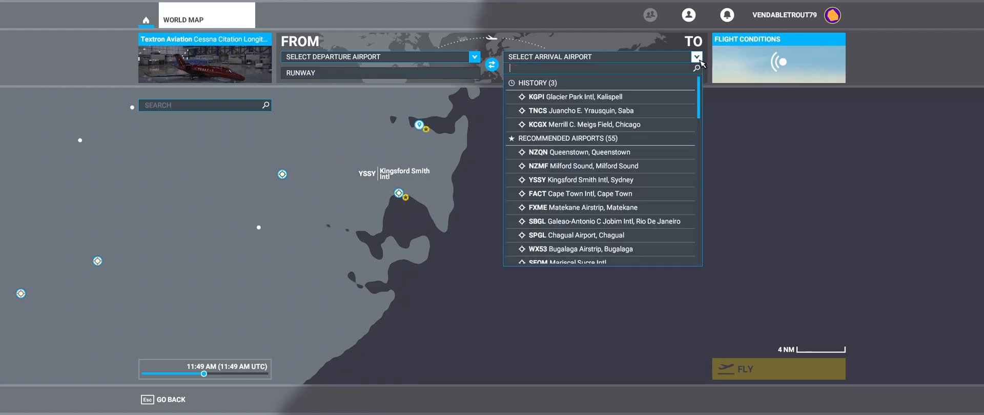
mouse_move(640, 185)
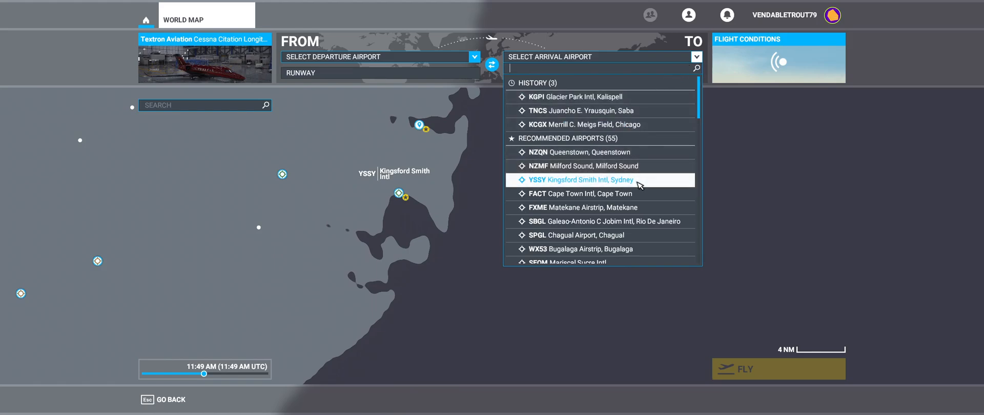
- Set Kingsford Smith Intl, Sydney as the arrival and bring up its runway list
left_click(580, 180)
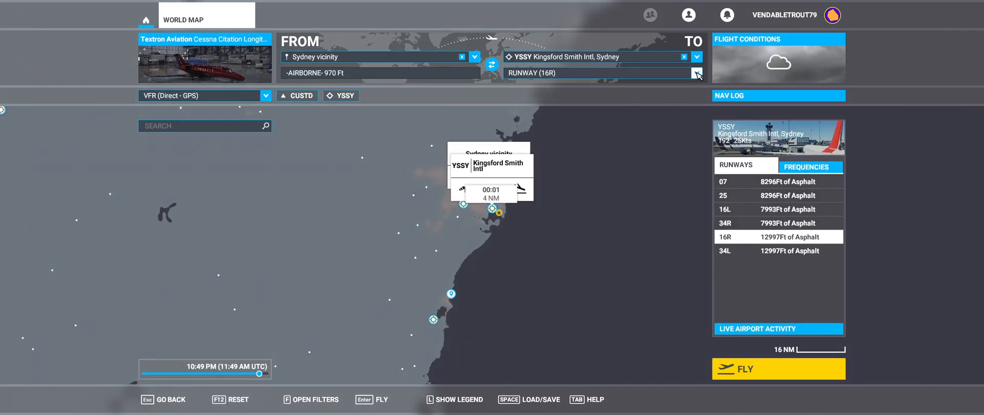
left_click(696, 73)
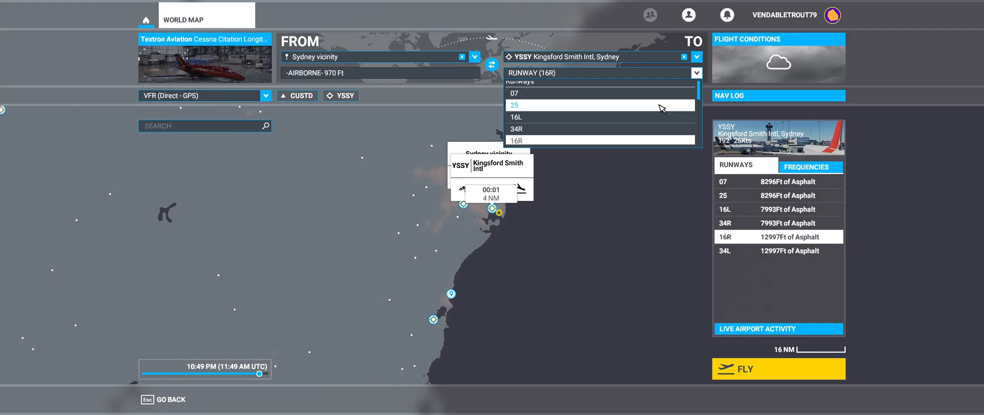
mouse_move(655, 145)
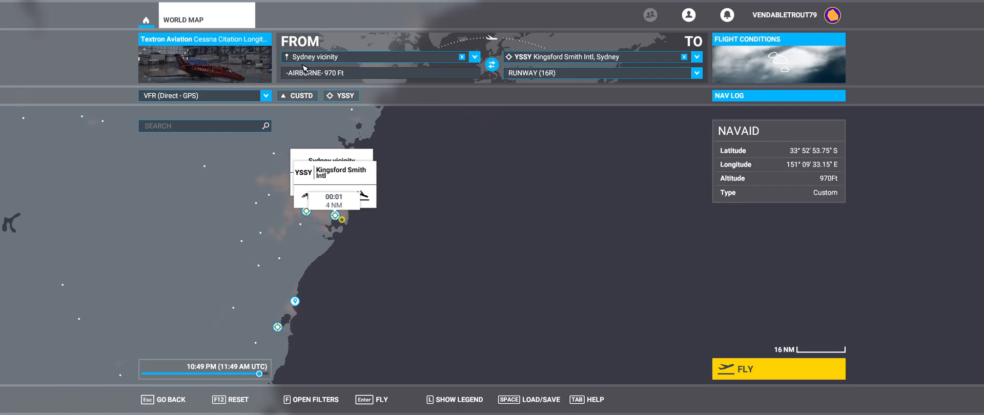
mouse_move(646, 223)
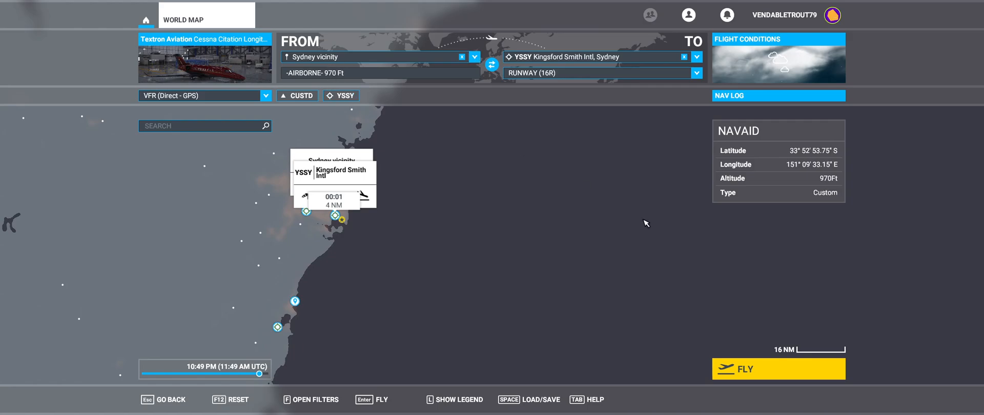
left_click(778, 368)
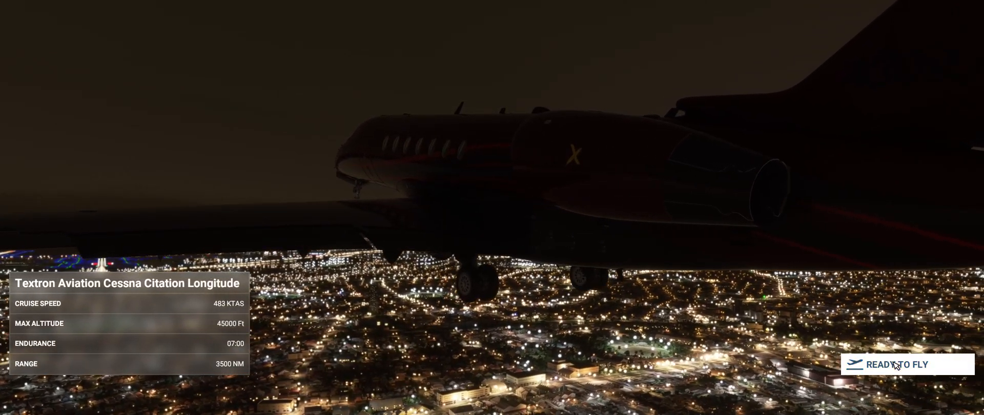
- Start the Citation Longitude flight in the cockpit over night-lit Sydney
left_click(897, 364)
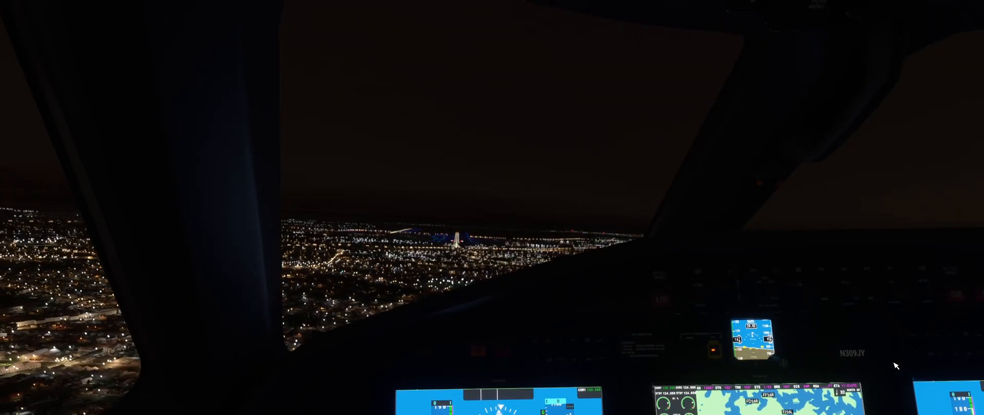
mouse_move(492, 11)
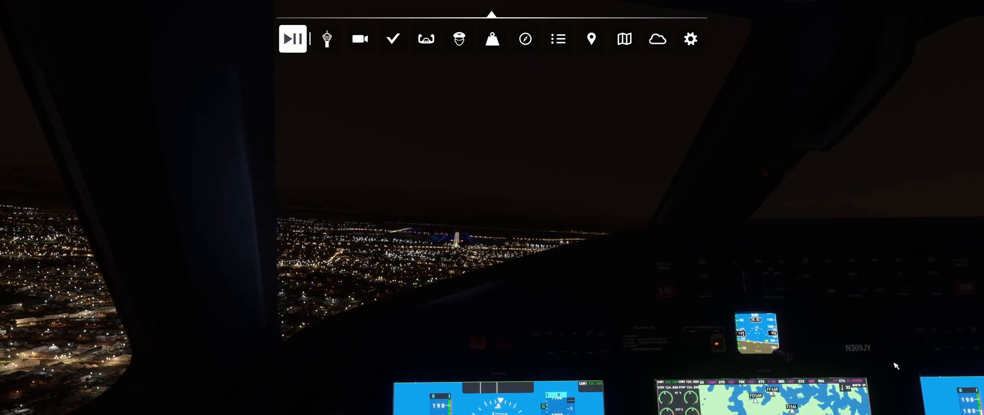